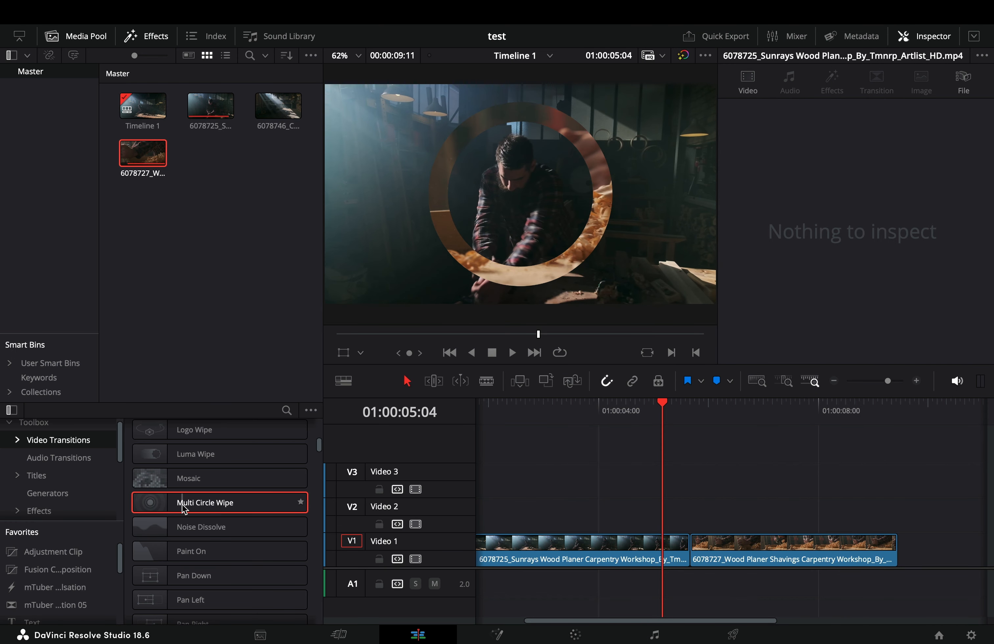
Place the Multi Circle Wipe transition at the cut between the two clips on V1.
left_click_drag(219, 502, 676, 549)
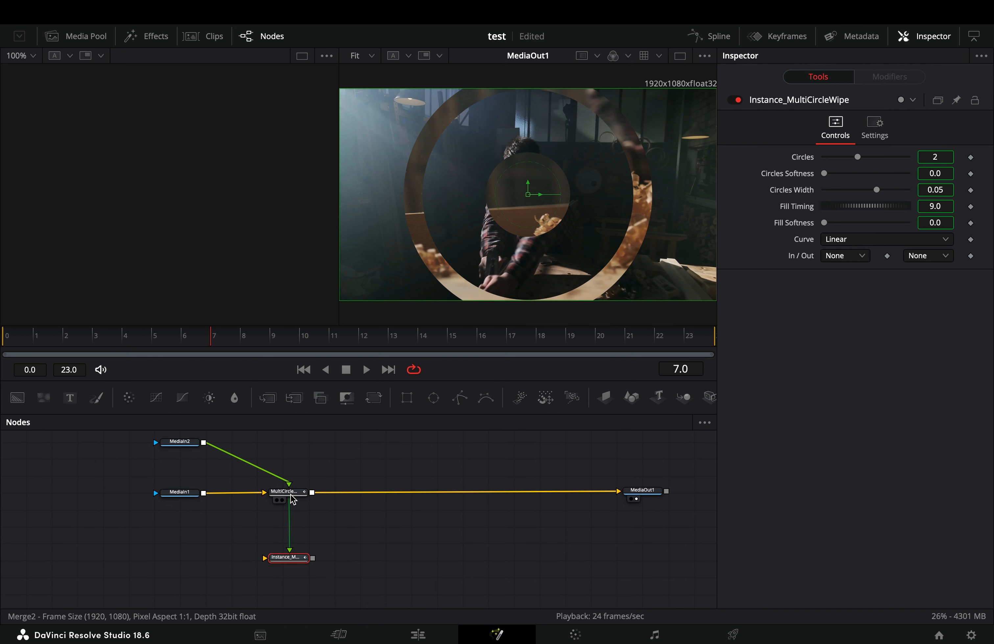
Set one Background black and one white and feed both into the Instance_Merge node.
left_click(287, 557)
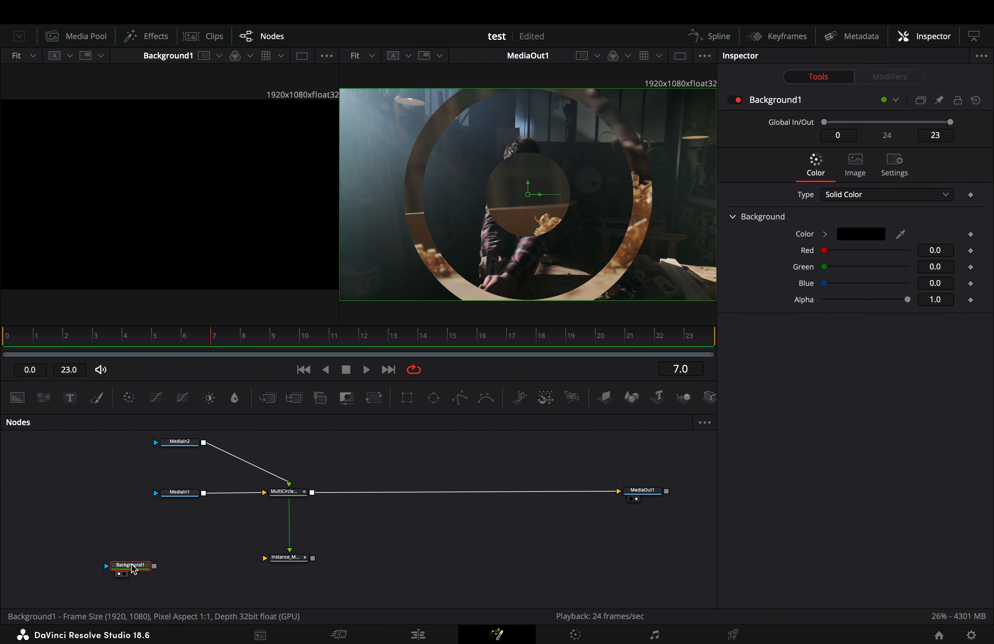
left_click_drag(143, 566, 266, 559)
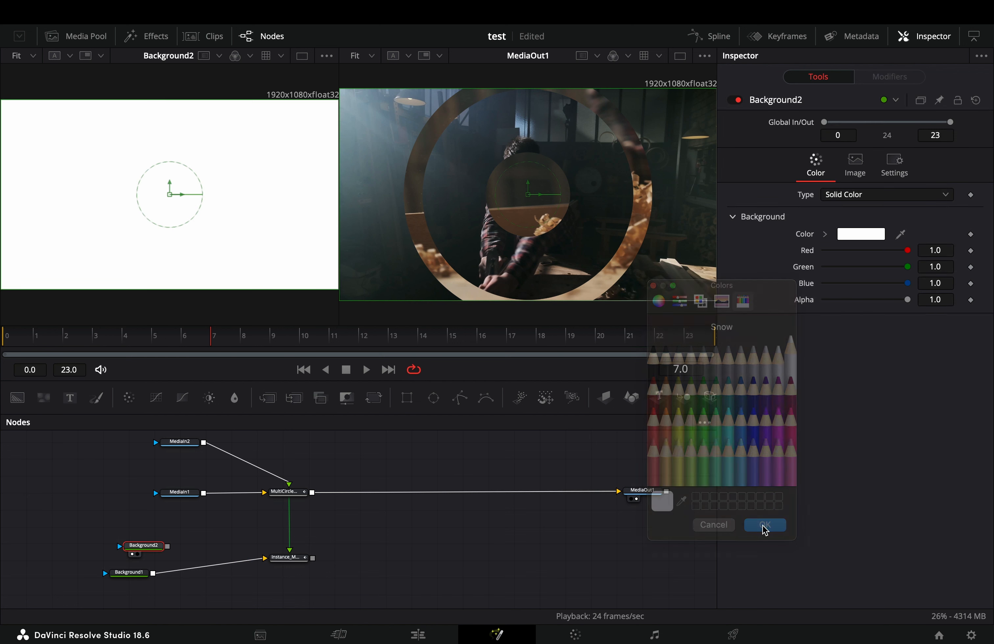
left_click(288, 558)
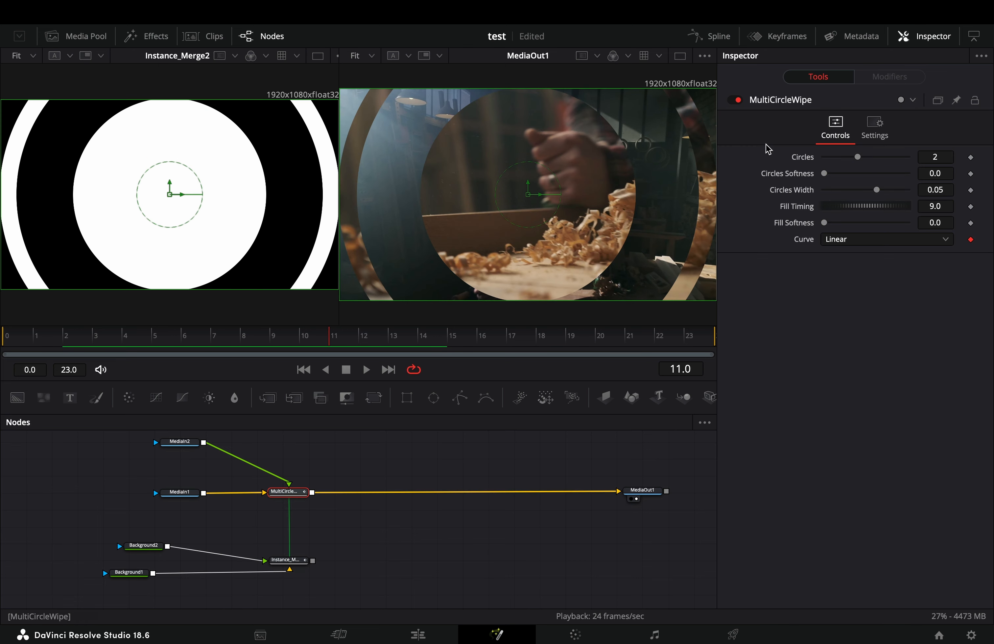
Raise the wipe's Circles Softness and Fill Softness for soft ring edges.
left_click_drag(825, 138, 827, 138)
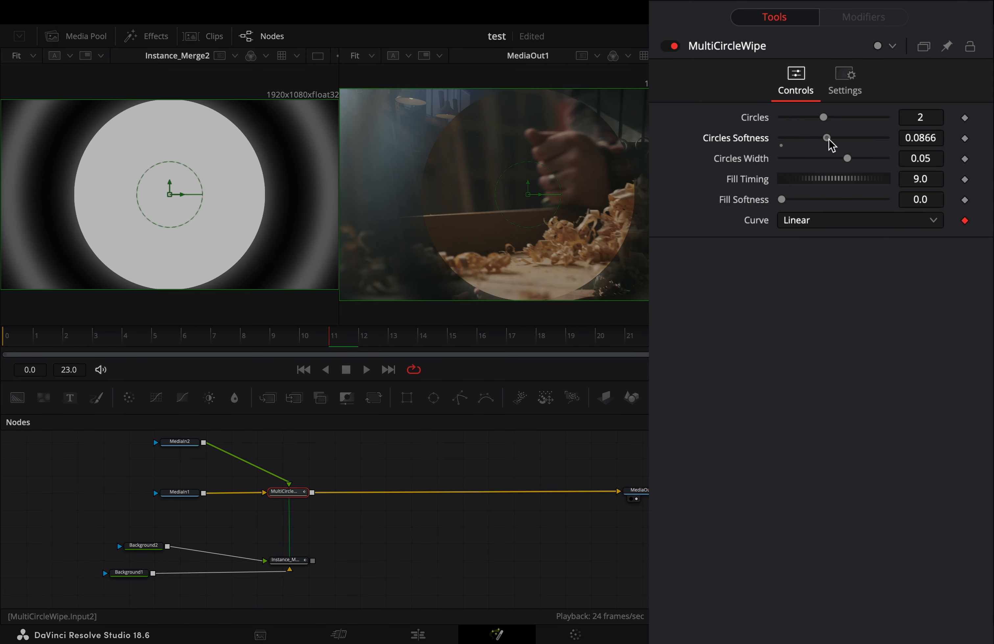
left_click_drag(781, 199, 809, 199)
type("displa")
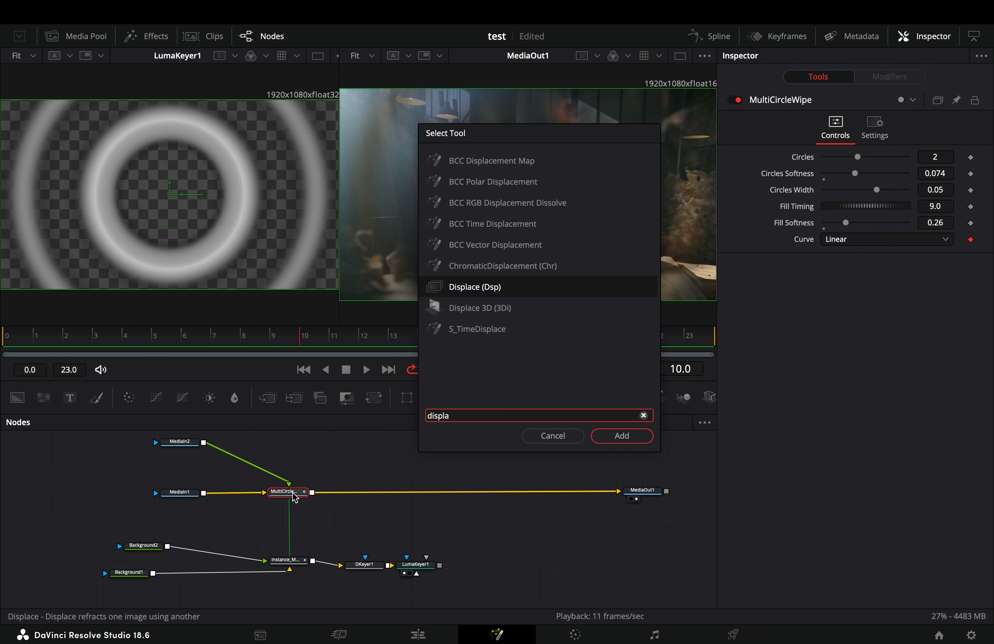
Add Displace1 between MultiCircleWipe and MediaOut1, driven by the LumaKeyer1 matte.
left_click(621, 436)
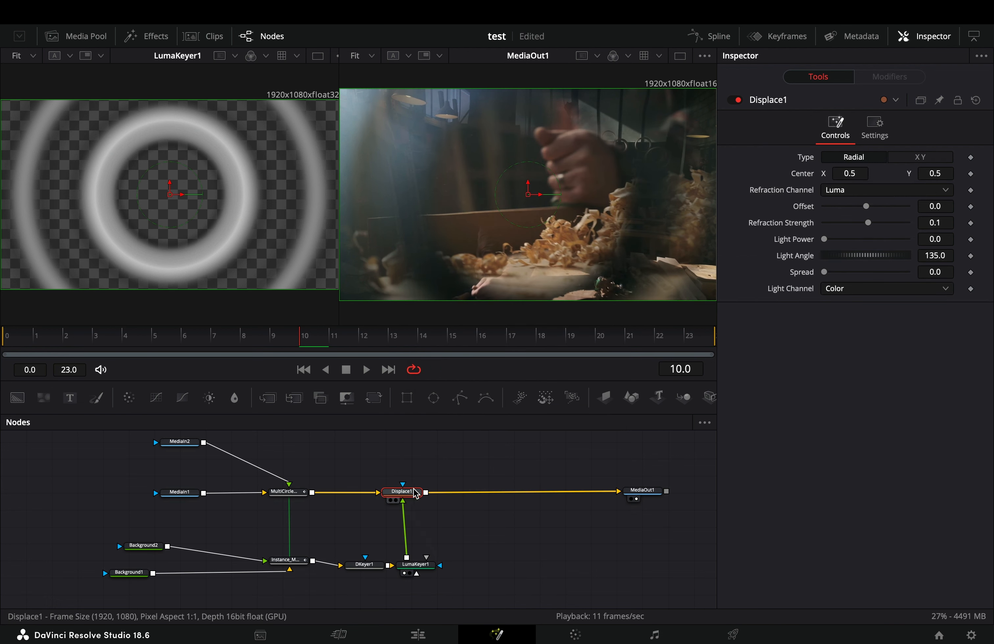
left_click_drag(879, 223, 851, 199)
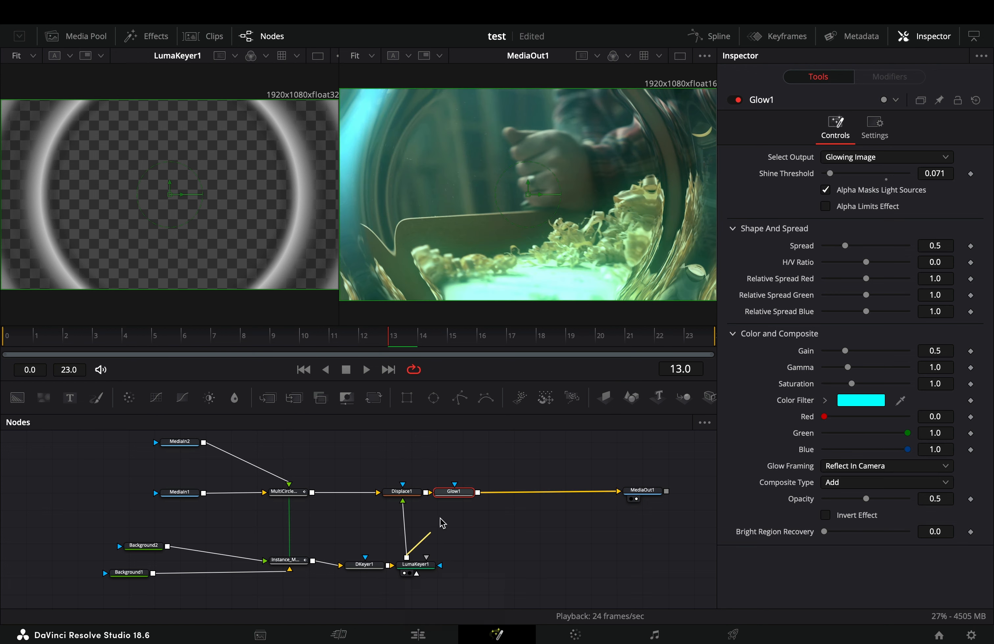
mouse_move(456, 493)
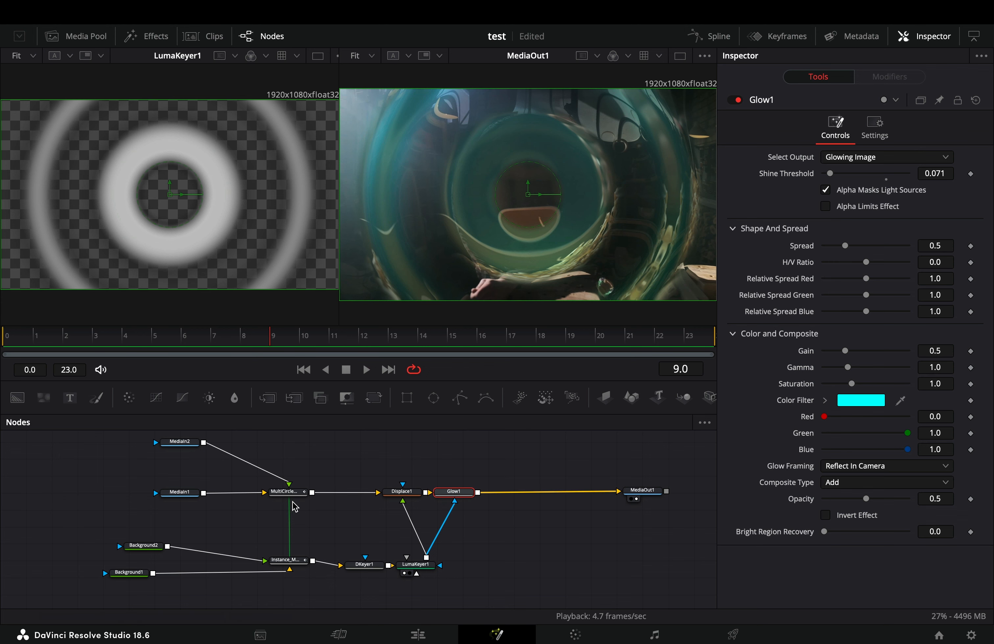
Set the wipe to 4 circles and lower Circles Softness for sharper rings.
left_click(287, 492)
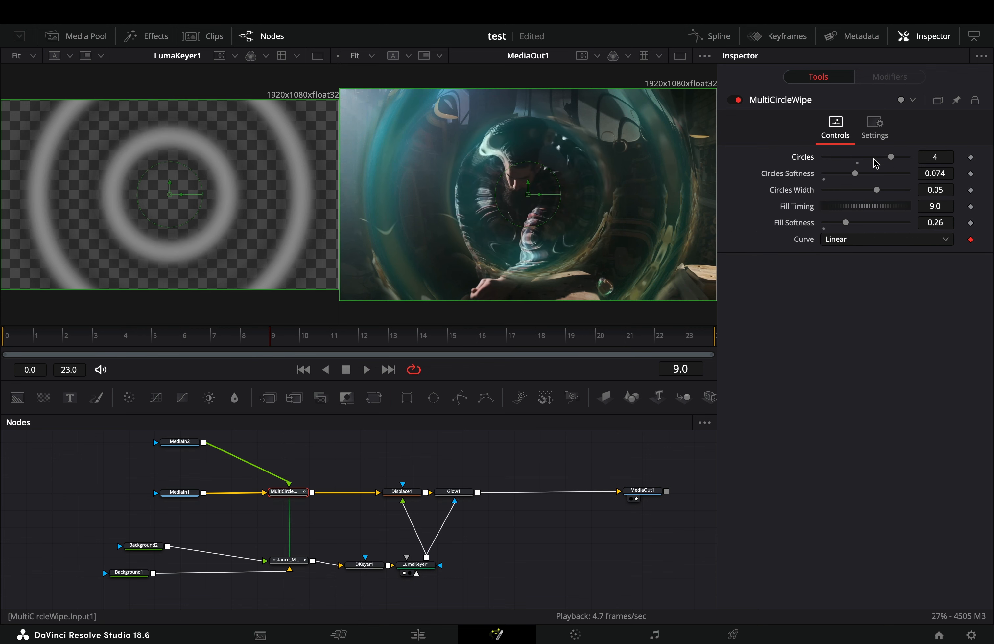
left_click_drag(855, 173, 840, 172)
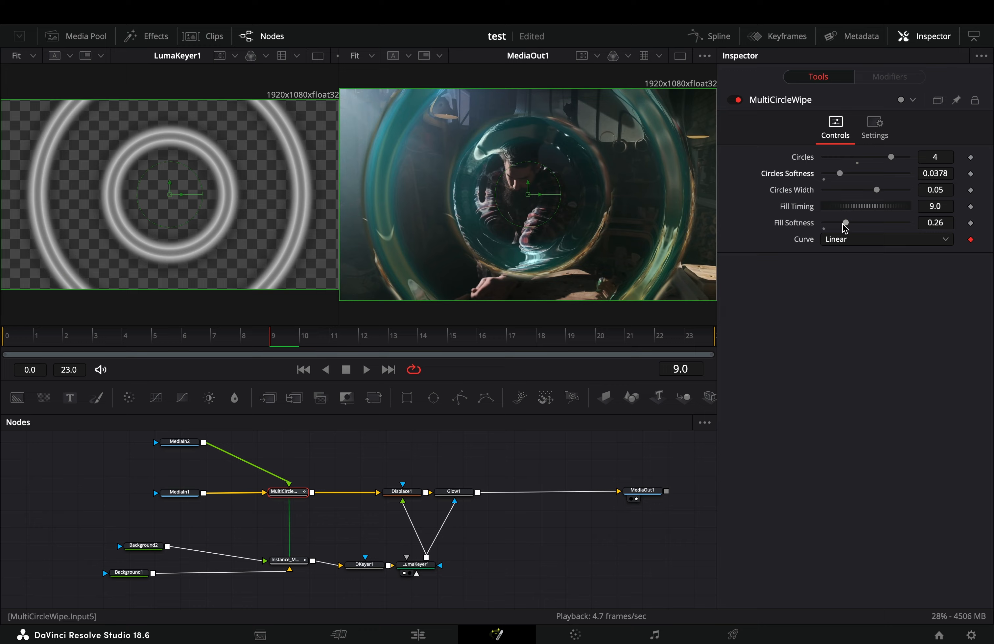